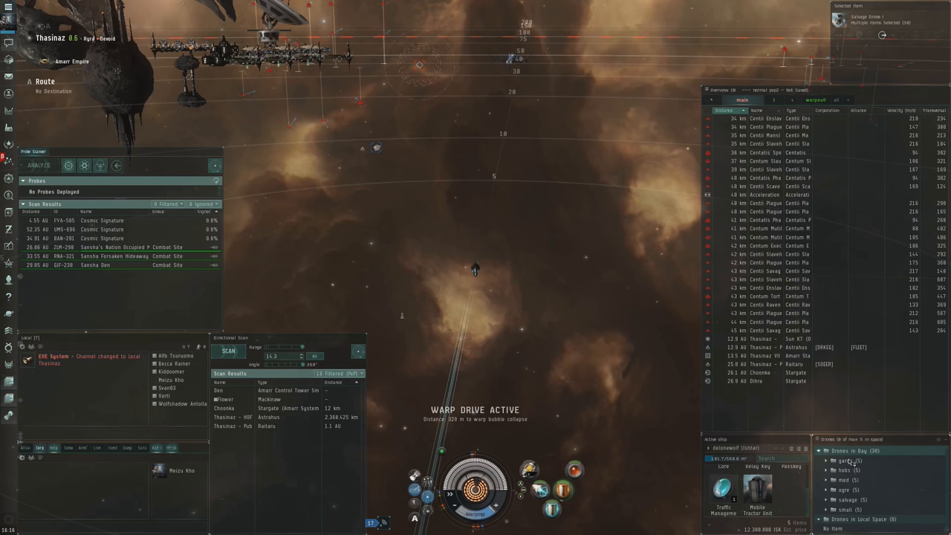
- Warp the Ishtar toward a scanned Sansha combat site from the Probe Scanner results
left_click(788, 143)
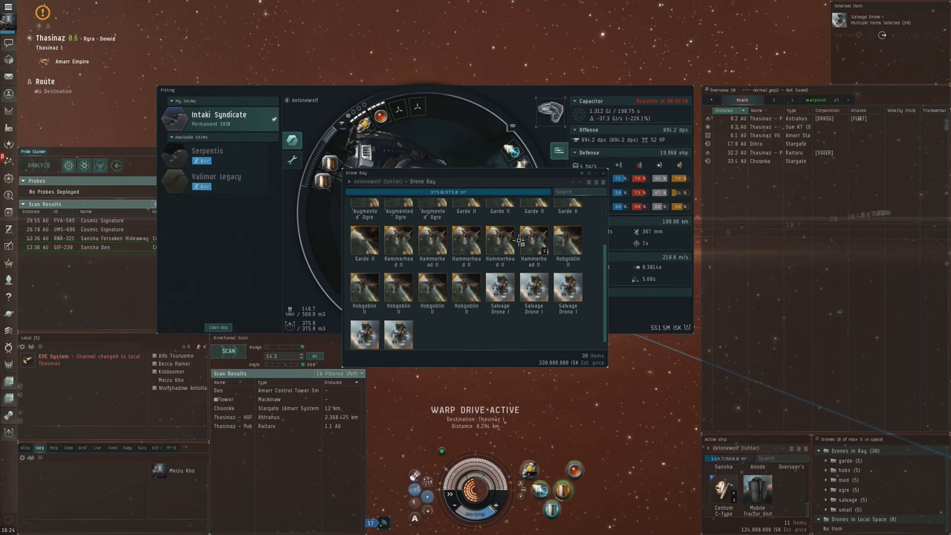
- Dismiss the Drone Bay inventory and the ship Fitting window to clear the screen
left_click(690, 91)
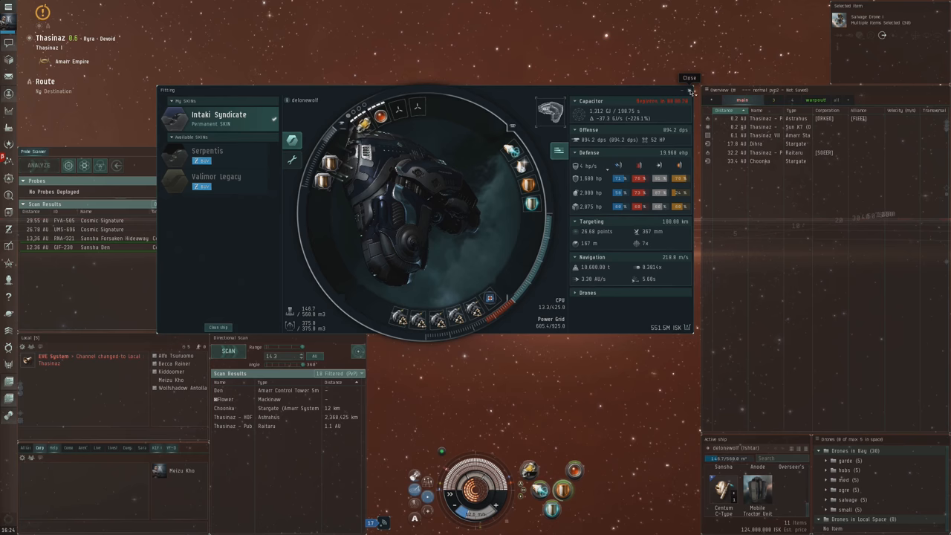
left_click(689, 78)
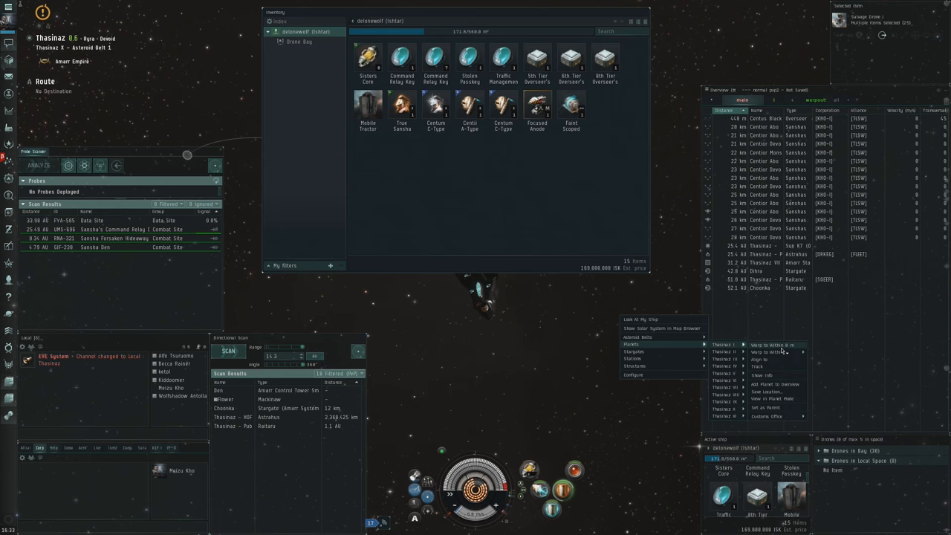
- Warp to within 0 m of the next in-system combat site via the space context menu
left_click(761, 352)
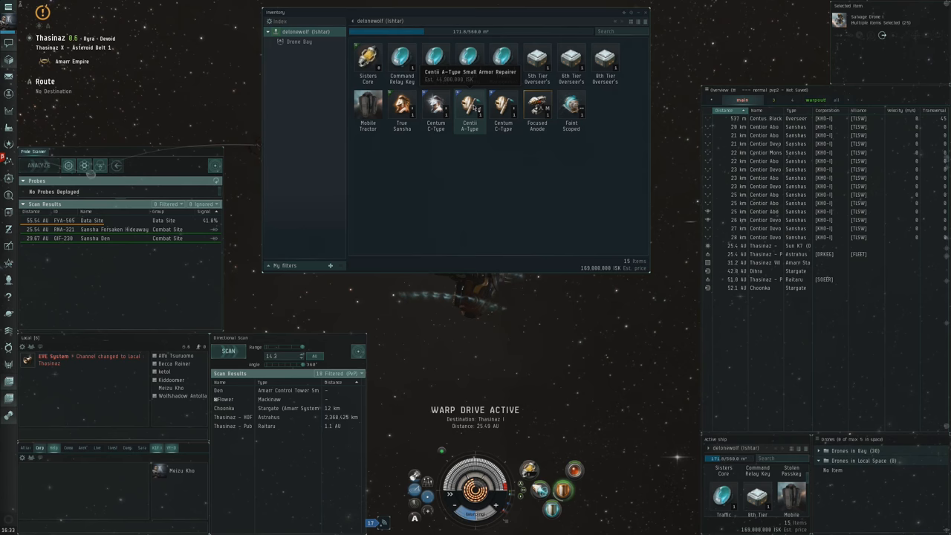